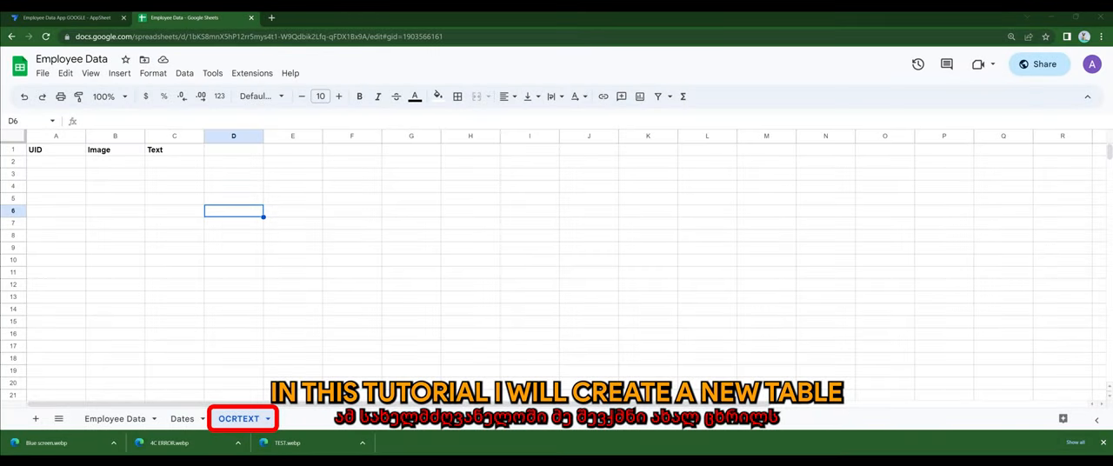
Open the OCRTEXT sheet's UID, Image and Text columns and edit Text's formula
{"action": "left_click", "coordinate": [233, 322]}
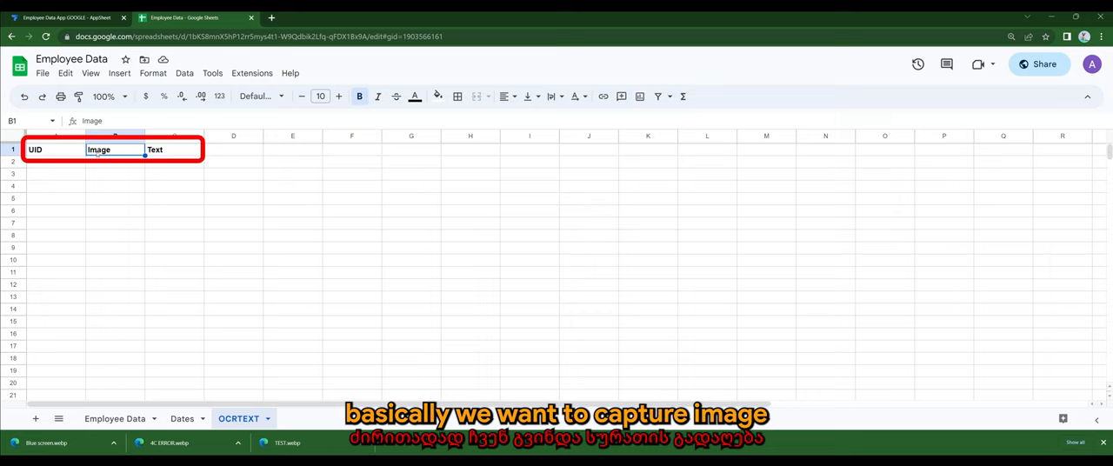
{"action": "left_click", "coordinate": [174, 198]}
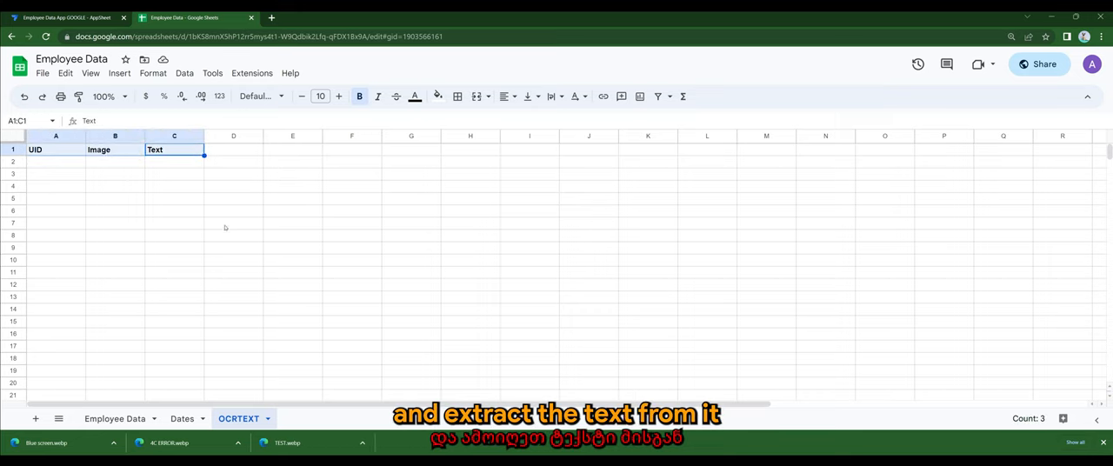
{"action": "left_click", "coordinate": [61, 18]}
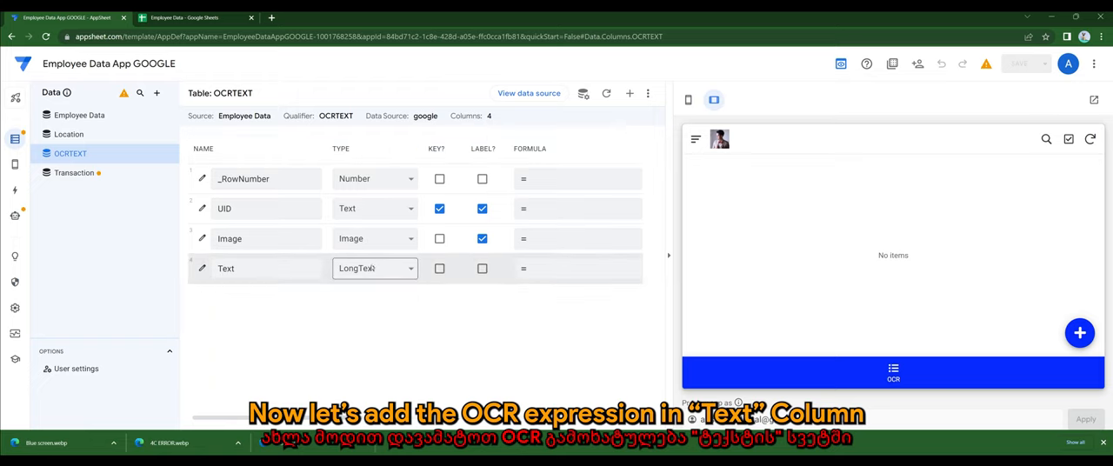
{"action": "left_click", "coordinate": [577, 268]}
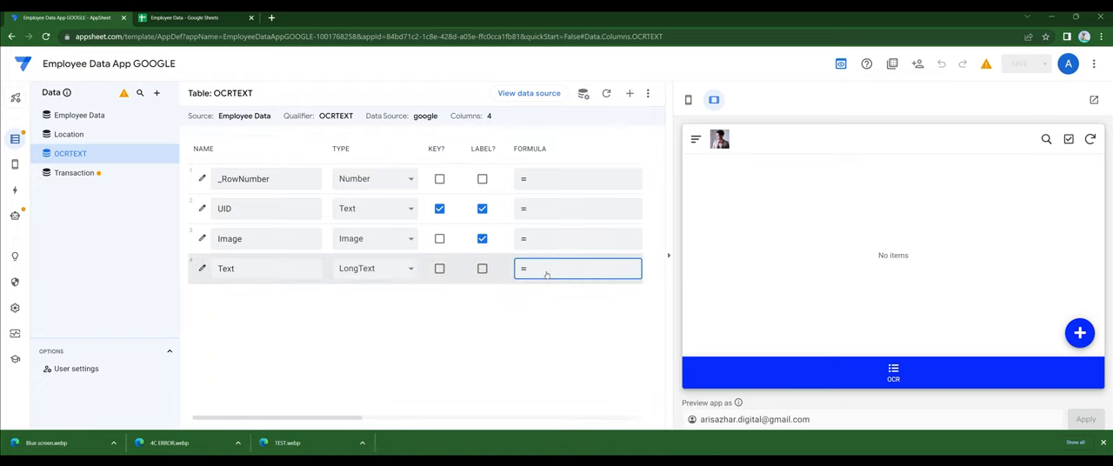
Enter ocrtext([Image]) as the Text column's formula and save it
{"action": "left_click", "coordinate": [577, 267]}
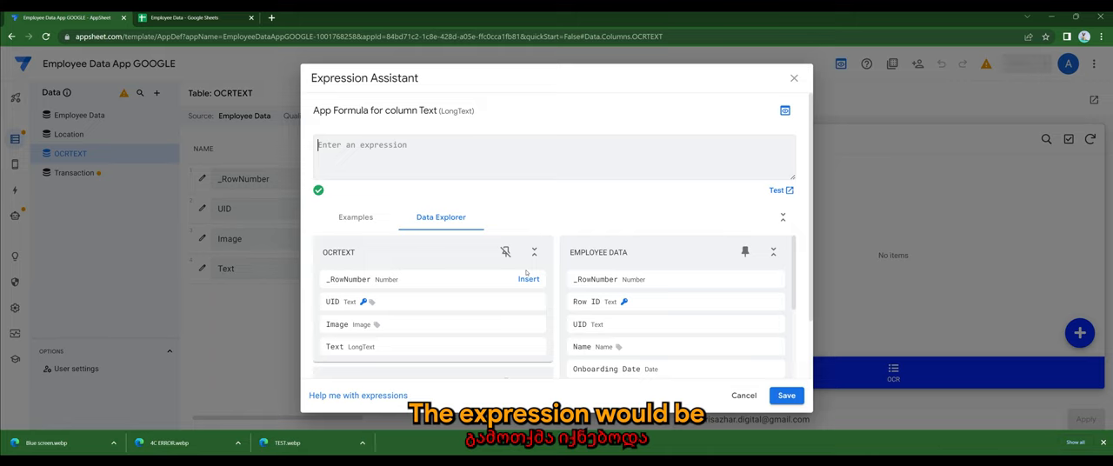
{"action": "type", "text": "ocrtext"}
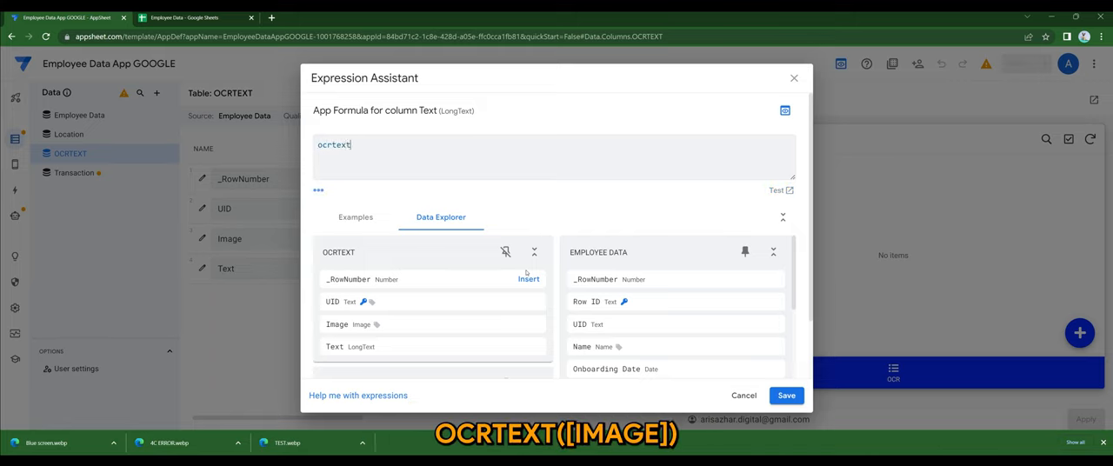
{"action": "left_click", "coordinate": [529, 323]}
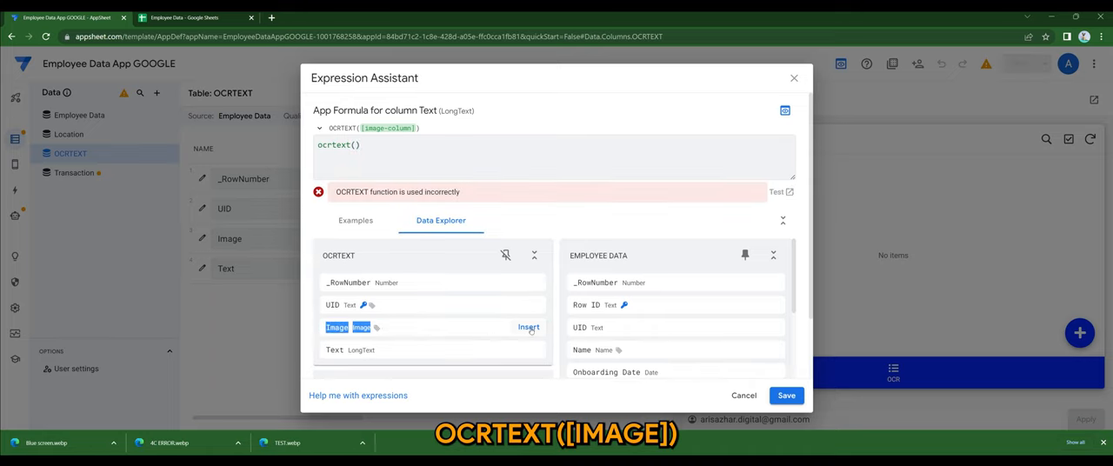
{"action": "left_click", "coordinate": [528, 327]}
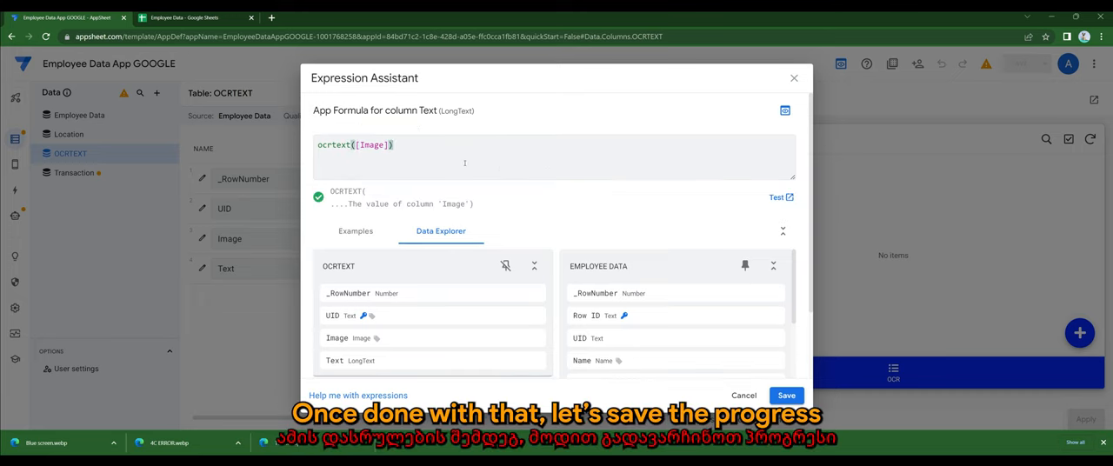
{"action": "mouse_move", "coordinate": [786, 394]}
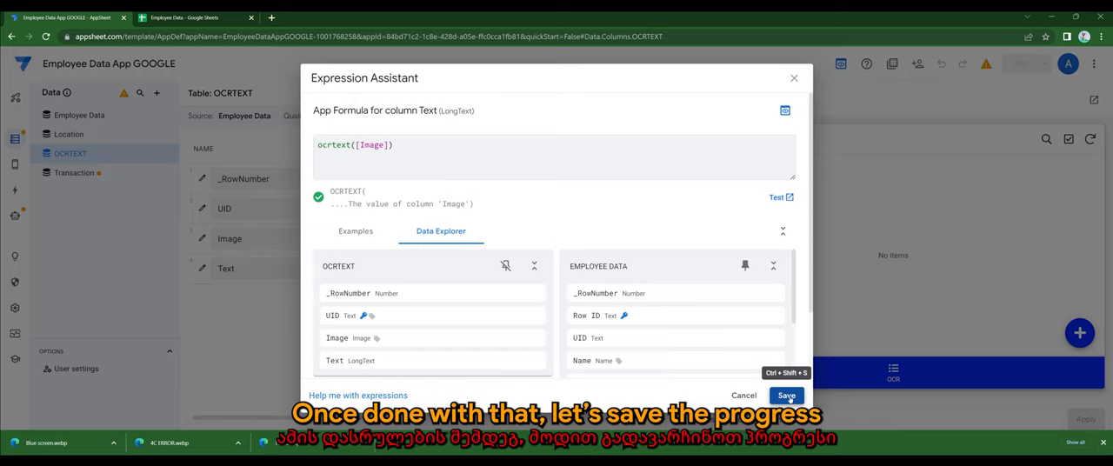
{"action": "left_click", "coordinate": [790, 396]}
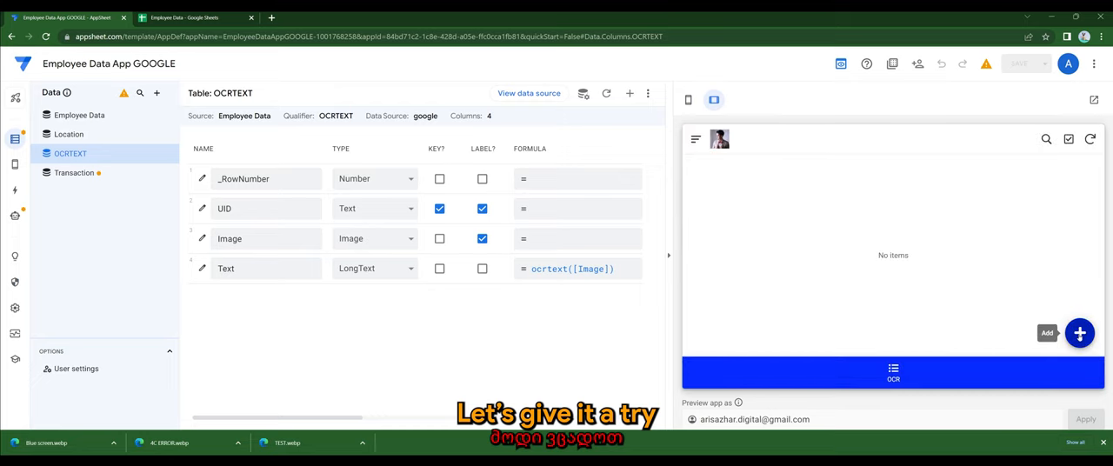
Add a preview record with the blue-screen error image and save it
{"action": "left_click", "coordinate": [1081, 333]}
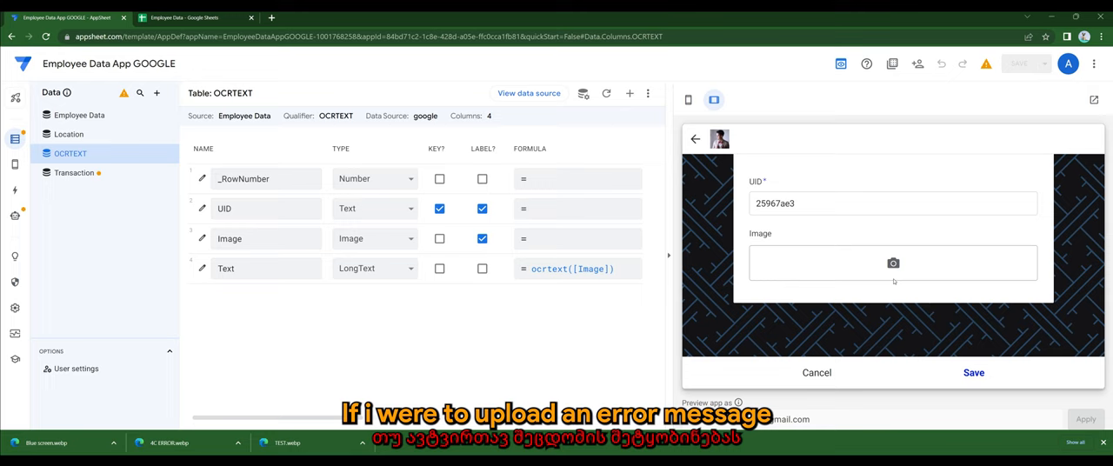
{"action": "left_click", "coordinate": [893, 262]}
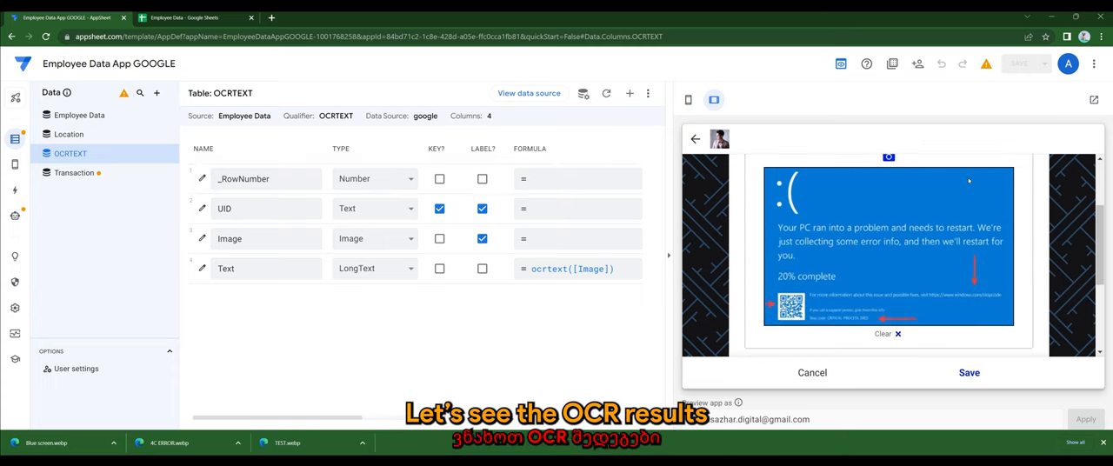
{"action": "mouse_move", "coordinate": [978, 306]}
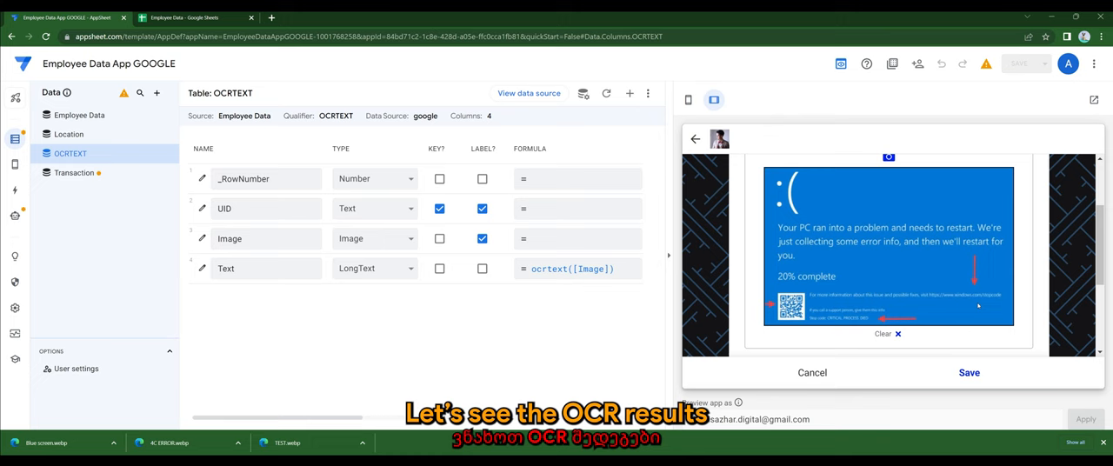
{"action": "scroll", "scroll_direction": "down", "scroll_amount": 3}
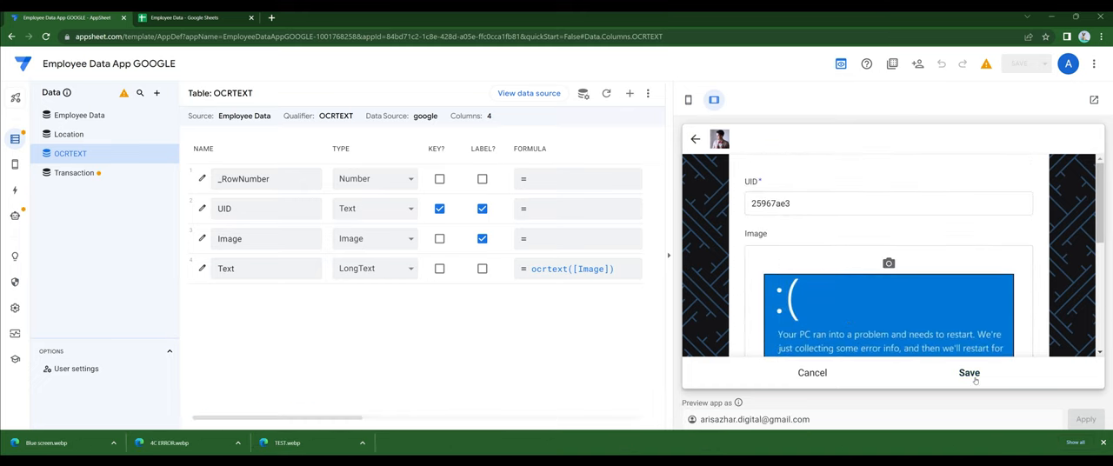
{"action": "left_click", "coordinate": [968, 372]}
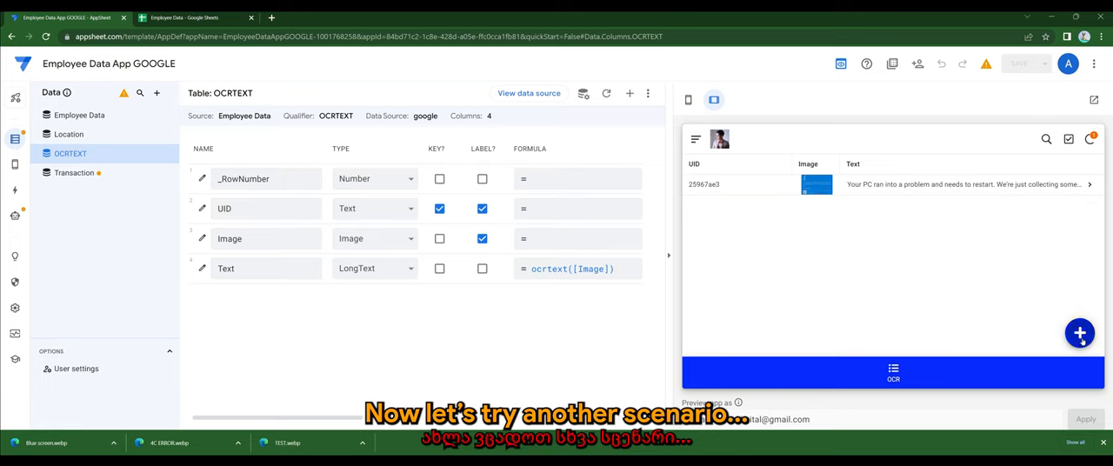
Start a new record with the request letter image and review its extracted Text
{"action": "left_click", "coordinate": [1083, 333]}
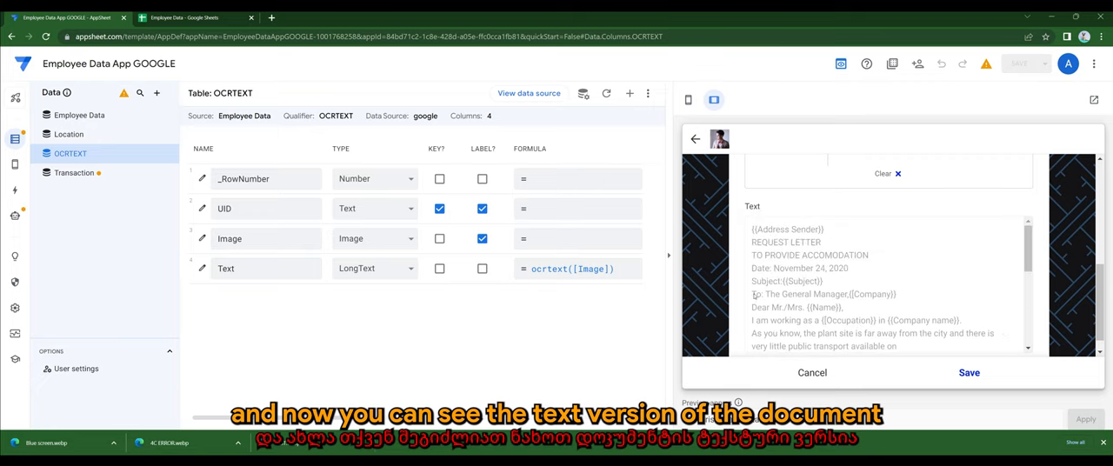
{"action": "scroll", "scroll_direction": "down", "scroll_amount": 3}
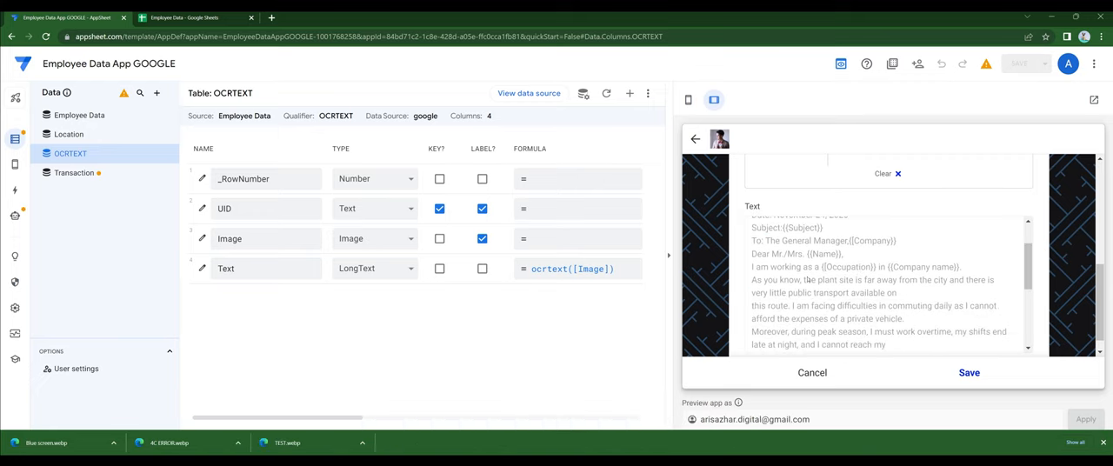